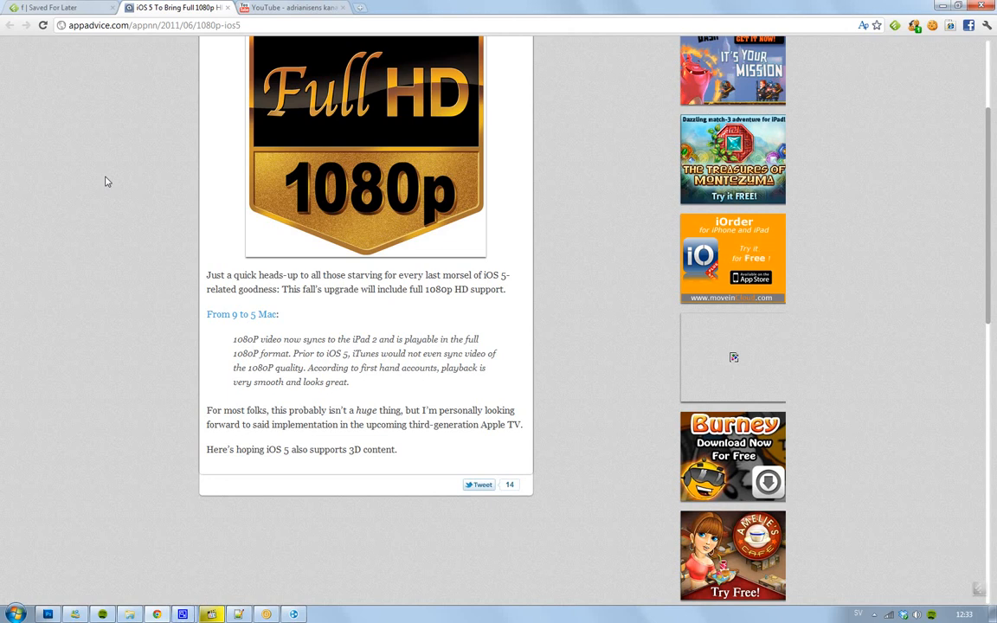
pyautogui.scroll(3)
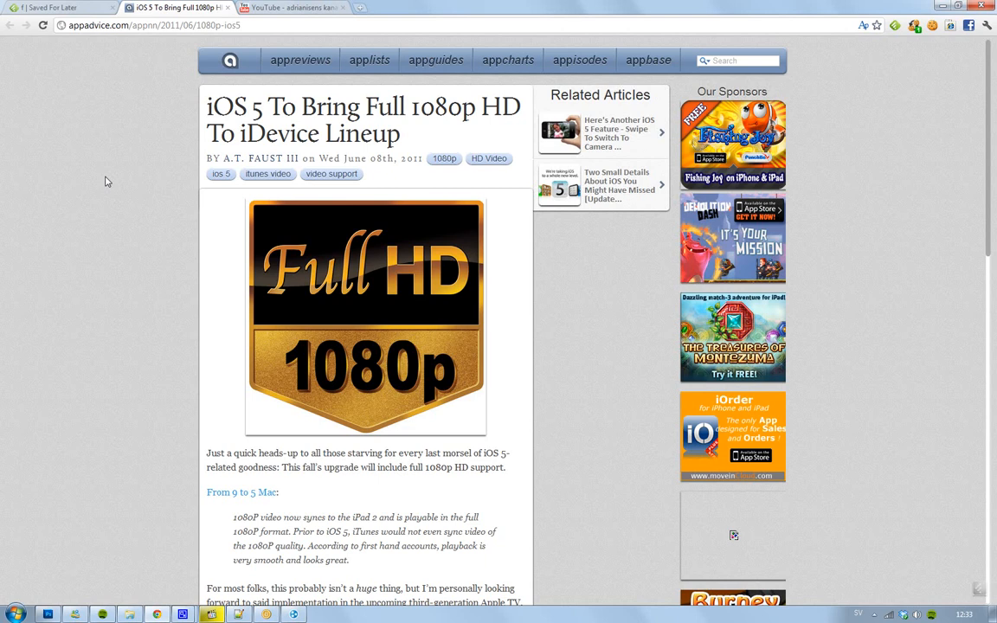